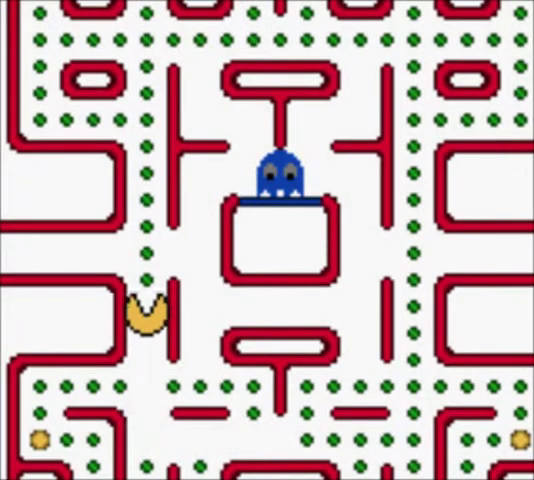
key(Up)
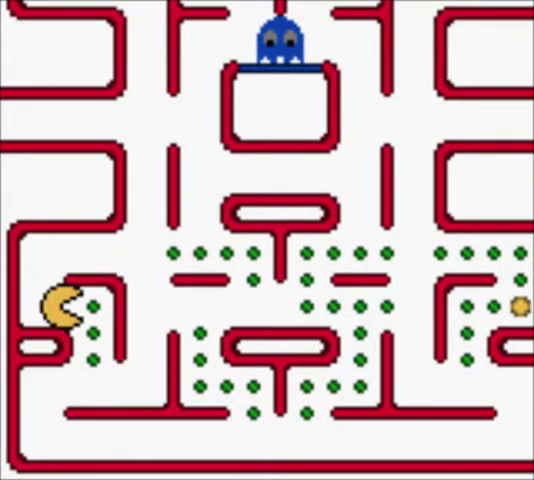
key(ArrowDown)
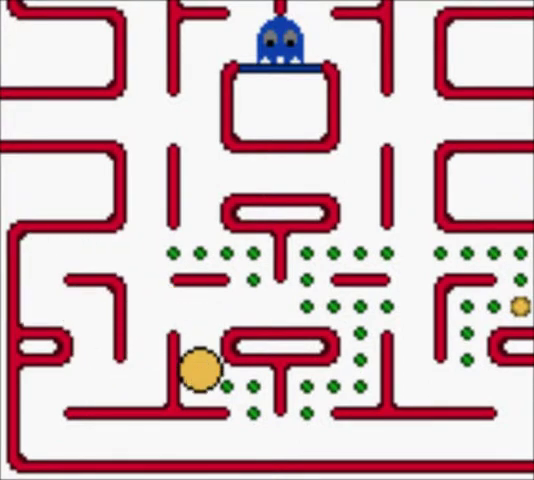